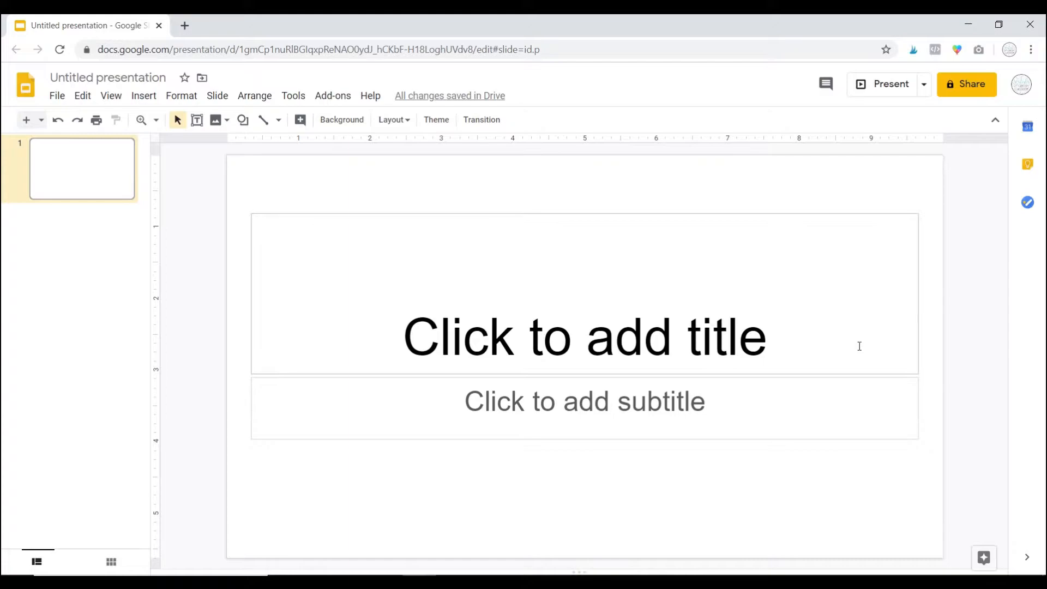
pyautogui.moveTo(873, 317)
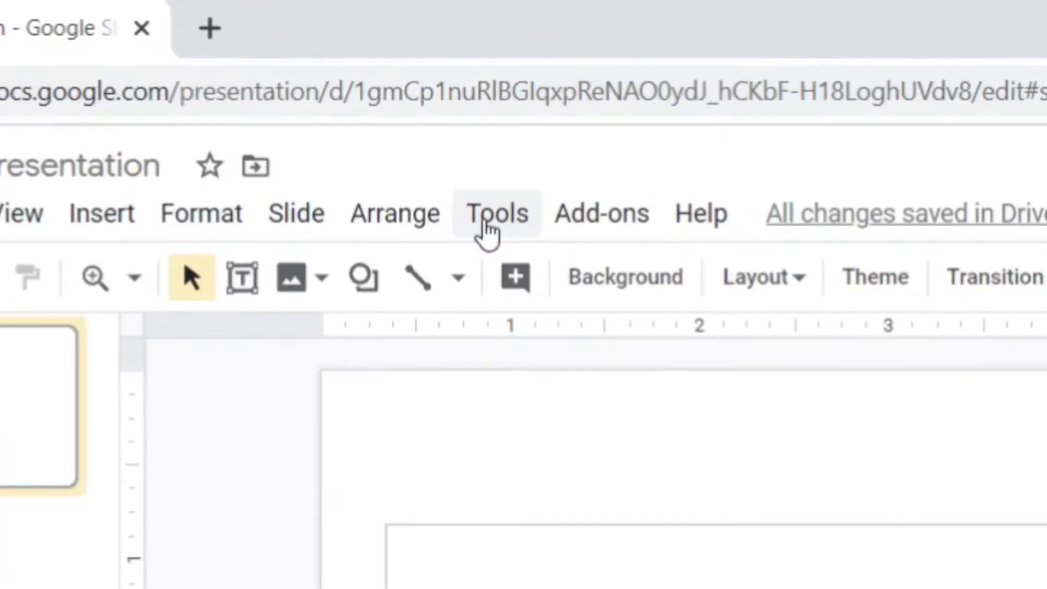
# Open the Explore side panel from the Tools menu beside the blank title slide.
pyautogui.click(495, 212)
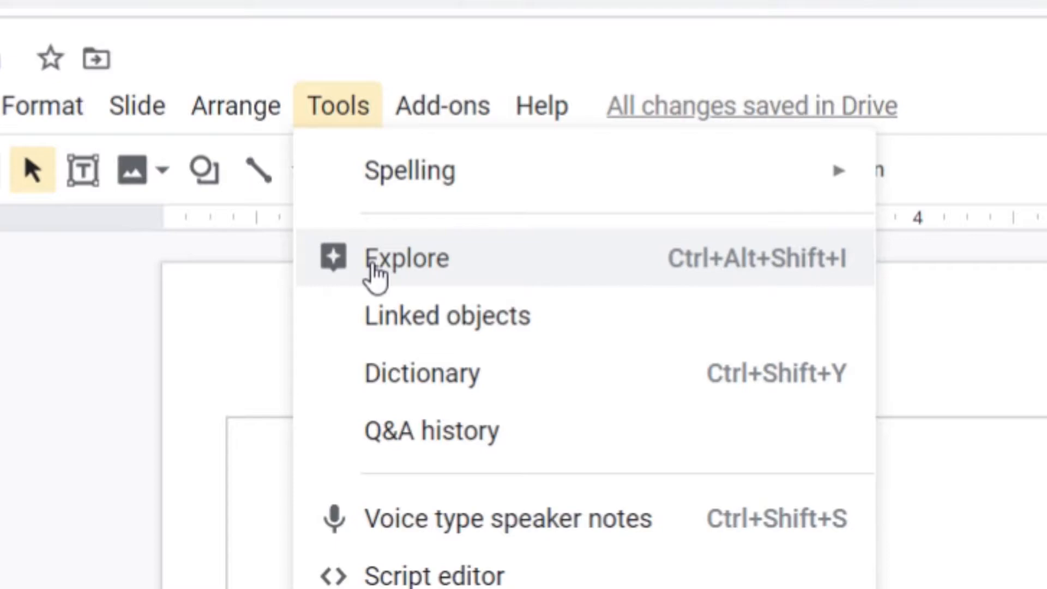
pyautogui.click(406, 259)
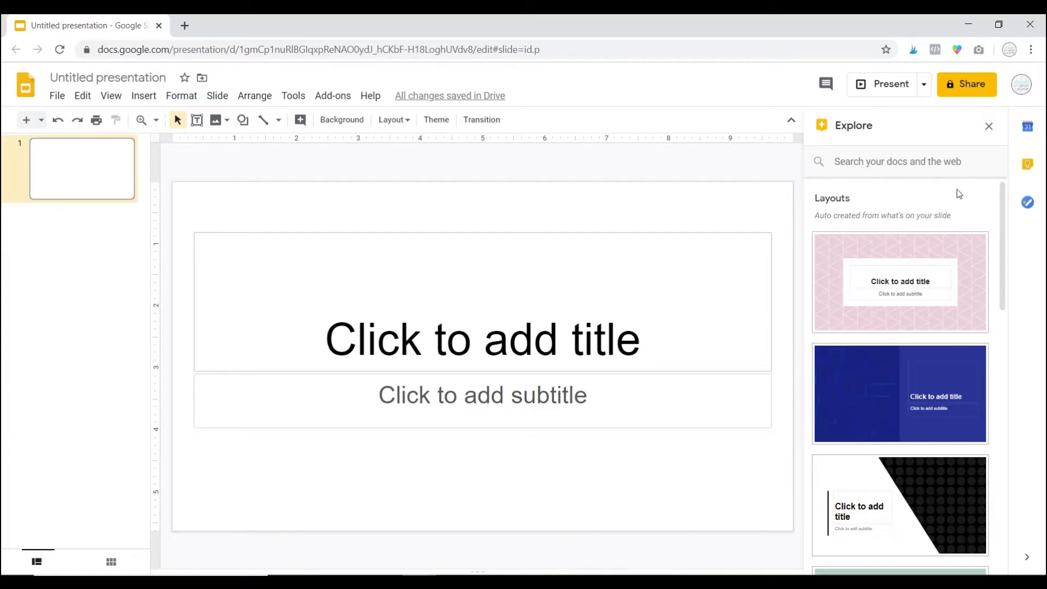
pyautogui.scroll(-3)
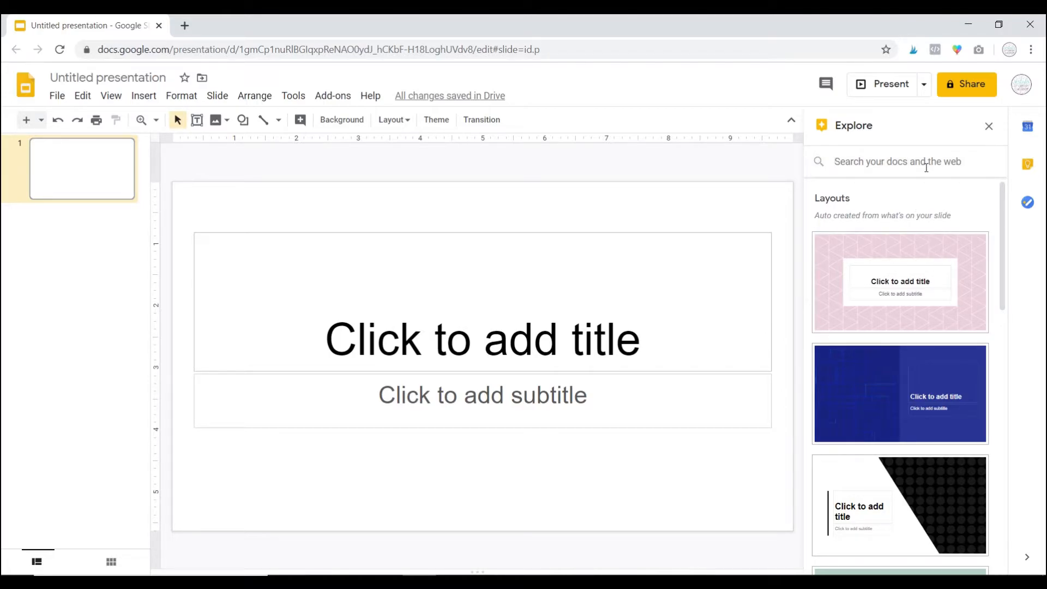
# Search Explore for 'george washington' via the suggestion and browse the web results.
pyautogui.click(897, 162)
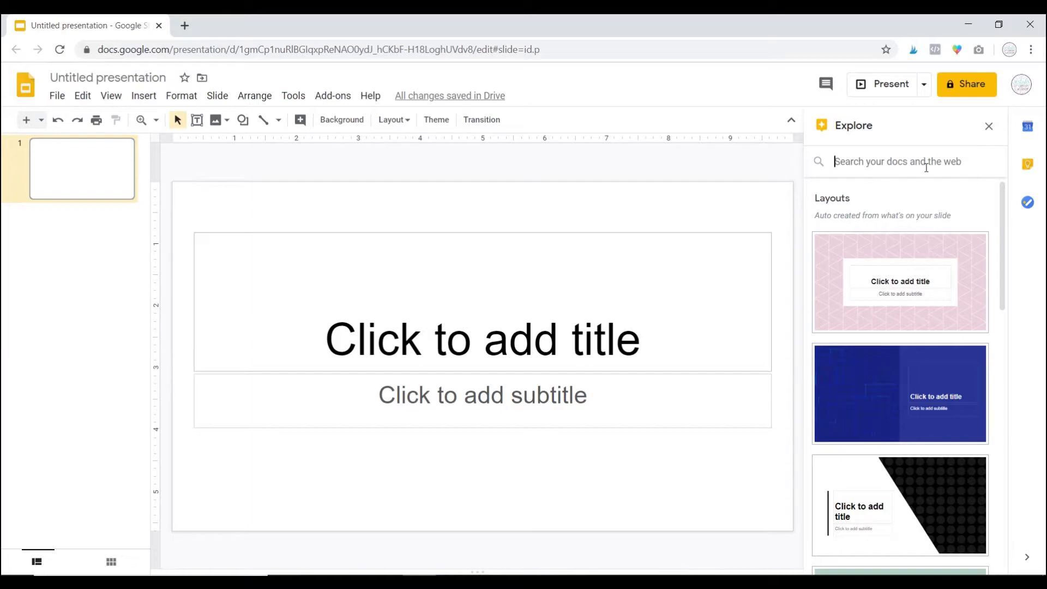
pyautogui.write('g')
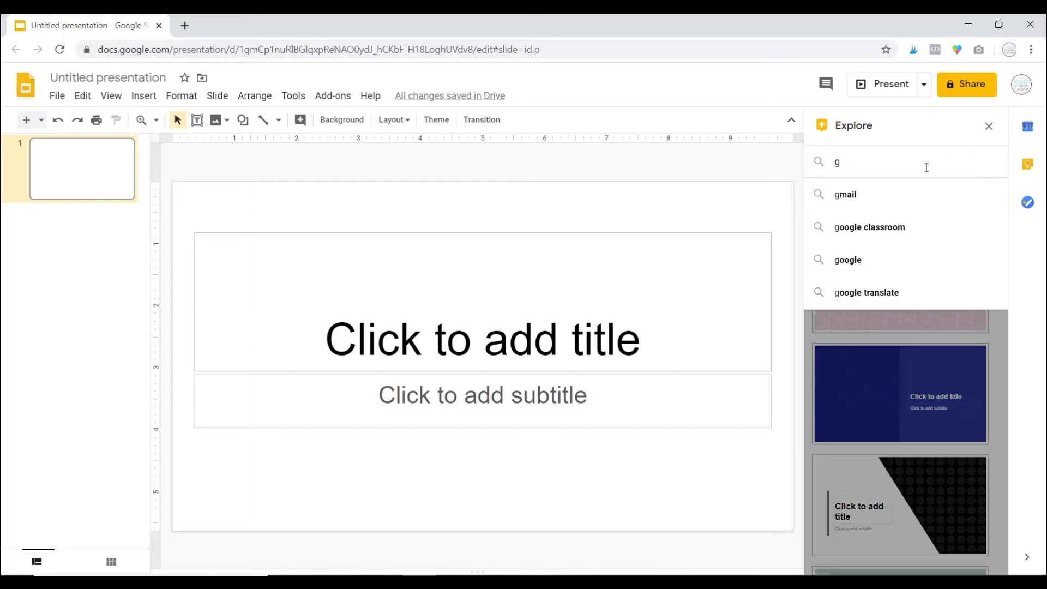
pyautogui.write('eorge')
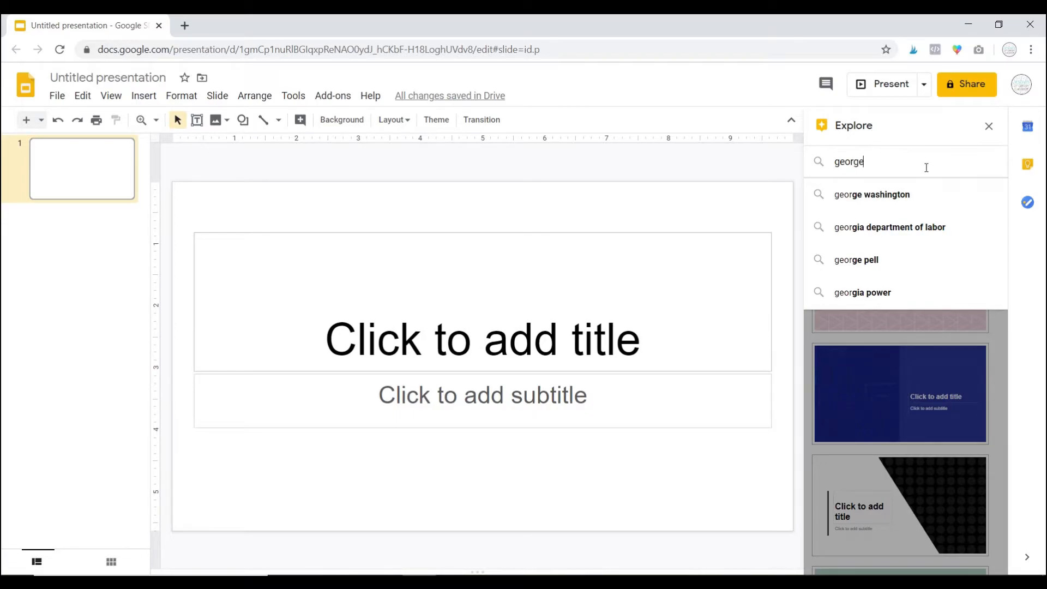
pyautogui.click(871, 194)
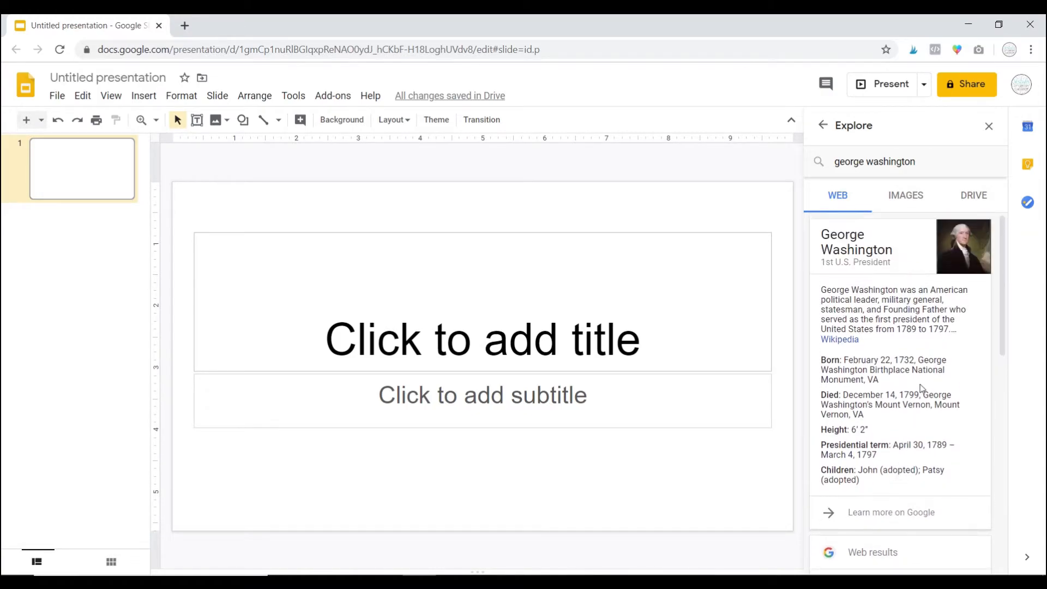
pyautogui.moveTo(955, 314)
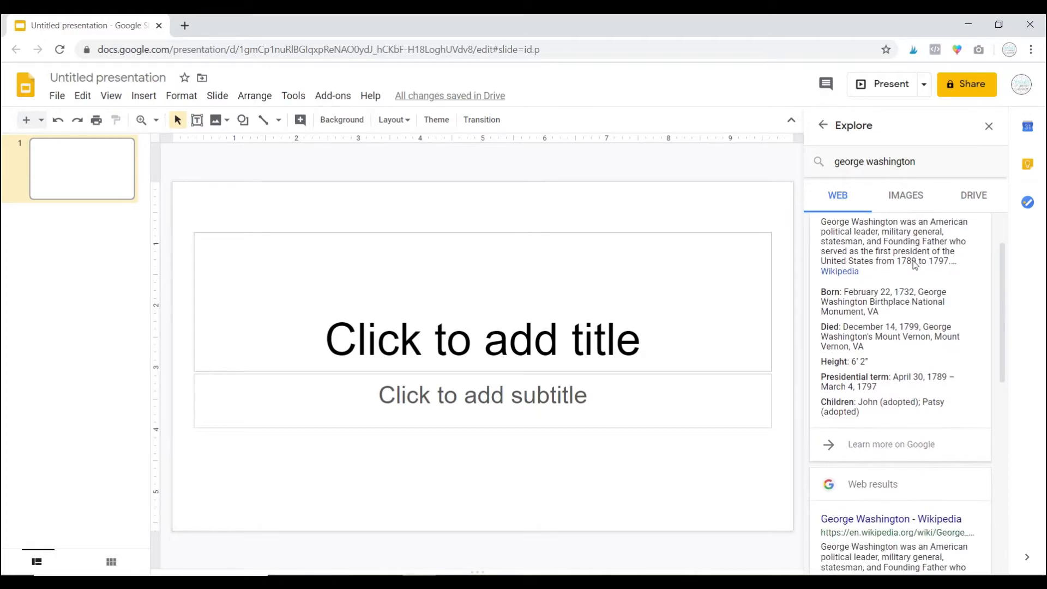
pyautogui.scroll(-3)
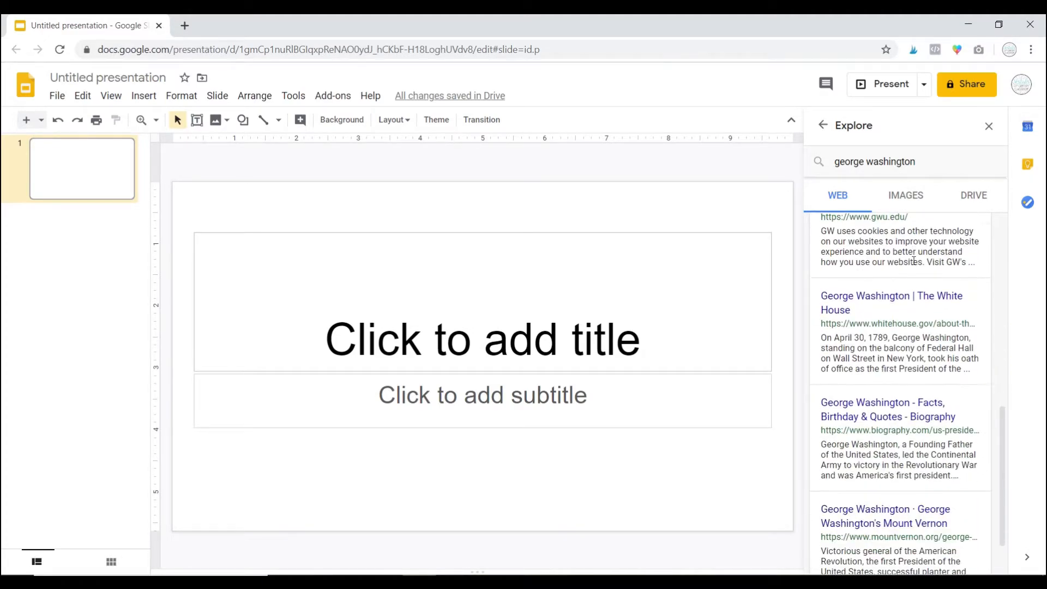
pyautogui.scroll(-3)
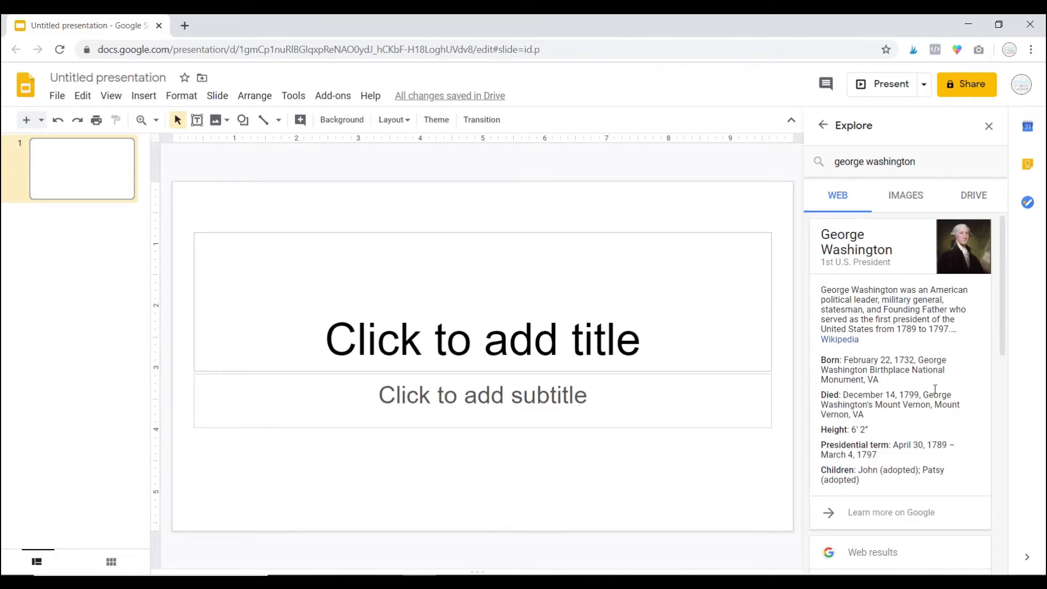
pyautogui.moveTo(905, 195)
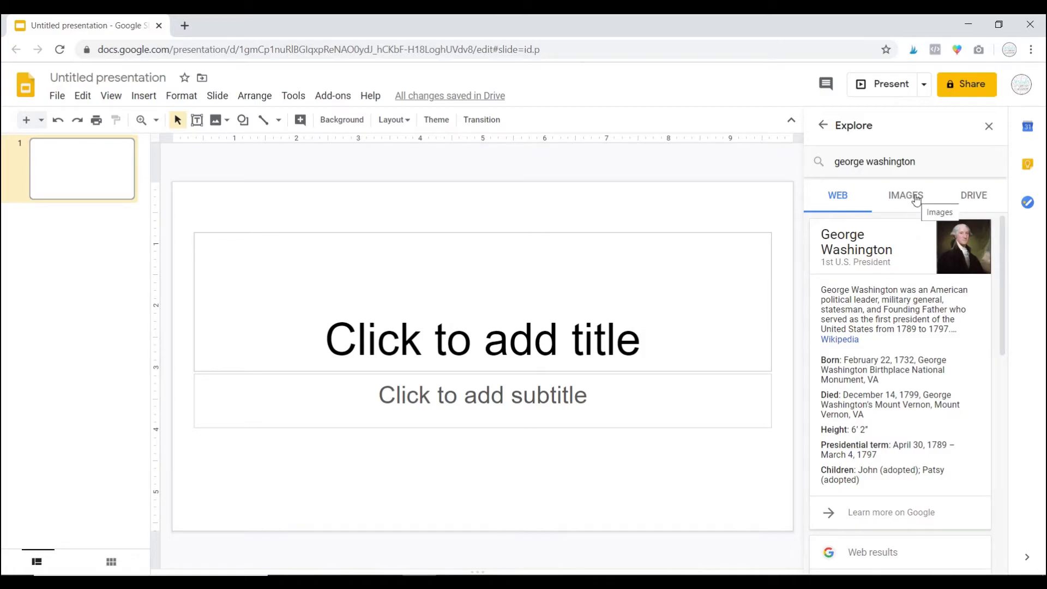
# Insert the first George Washington portrait from Images, then shrink it toward the slide's left.
pyautogui.click(905, 195)
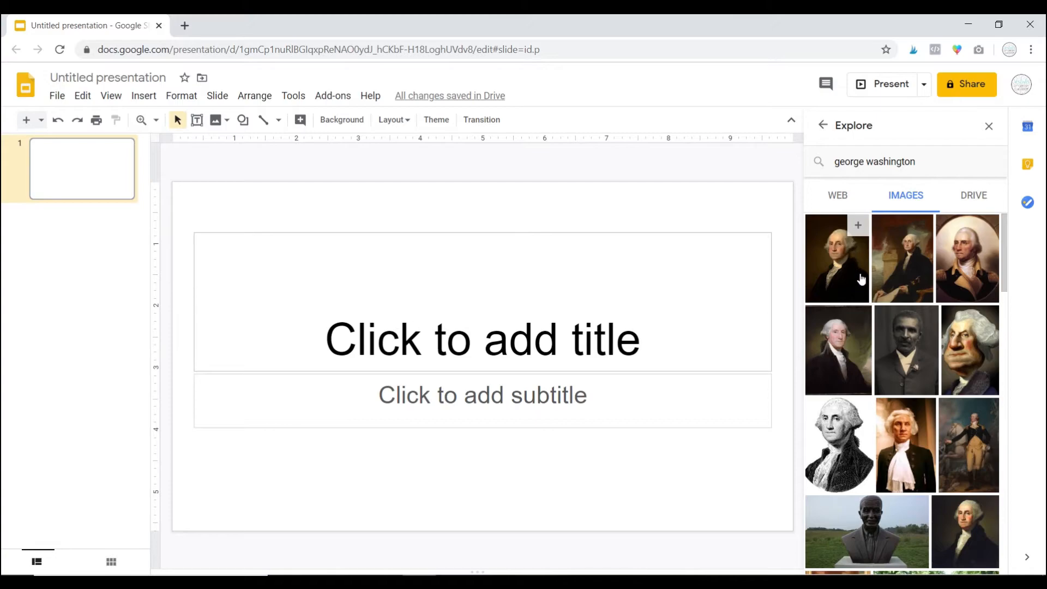
pyautogui.moveTo(840, 286)
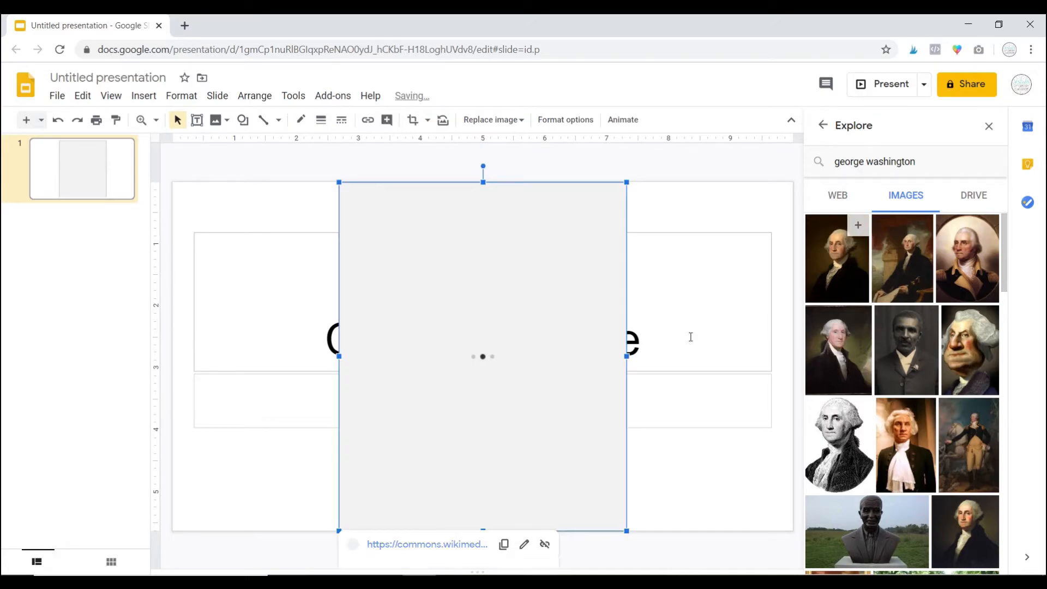
pyautogui.click(836, 258)
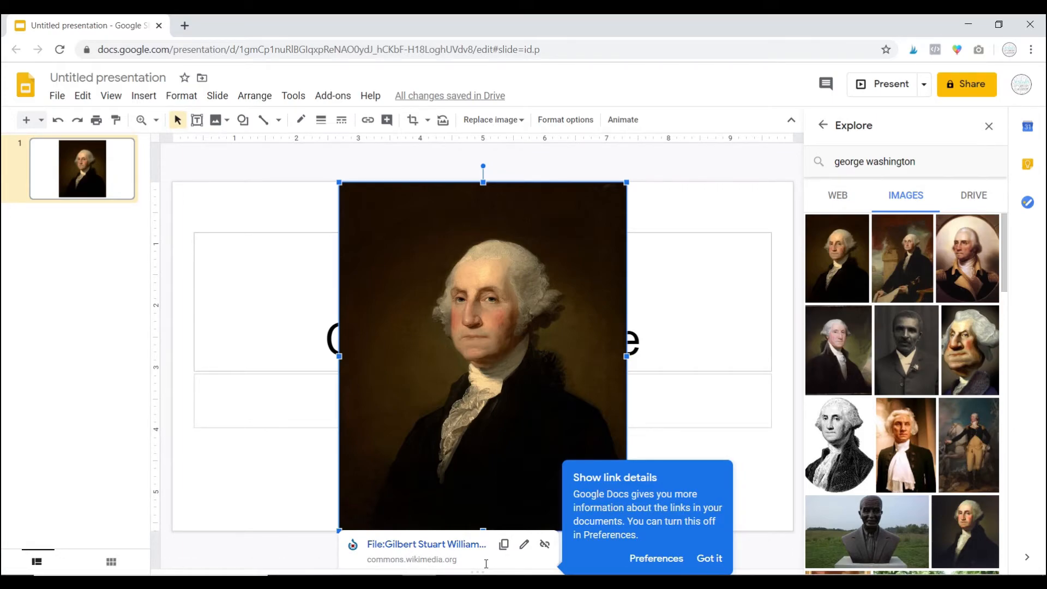
pyautogui.click(709, 558)
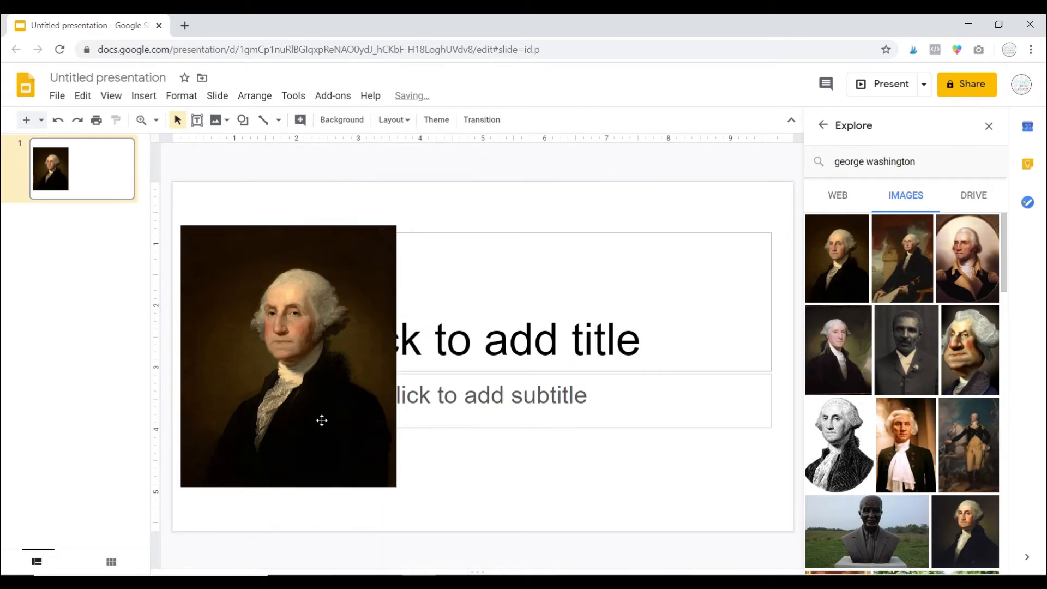
pyautogui.click(287, 353)
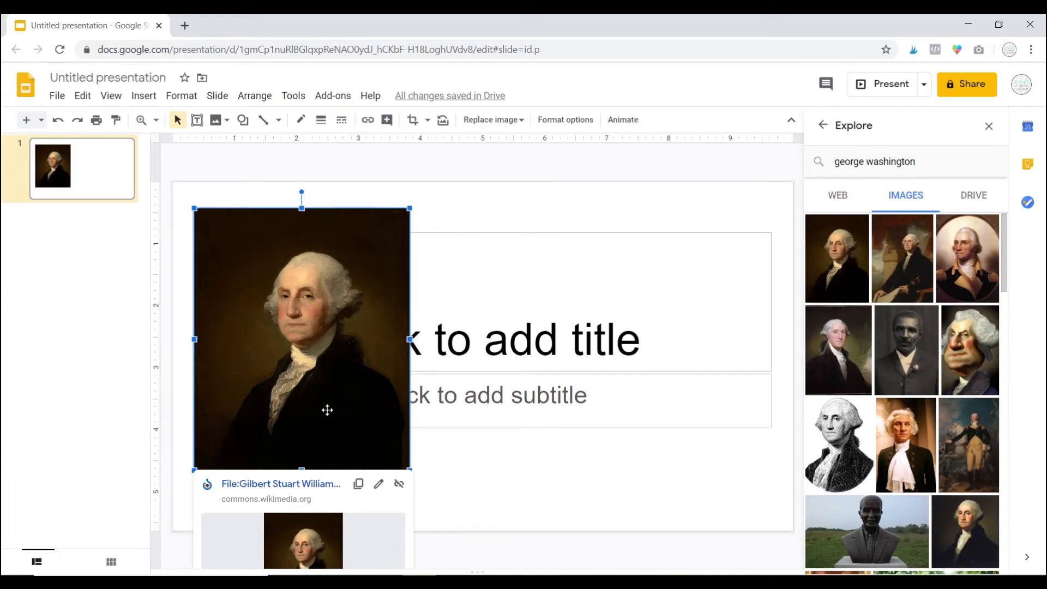
pyautogui.moveTo(553, 474)
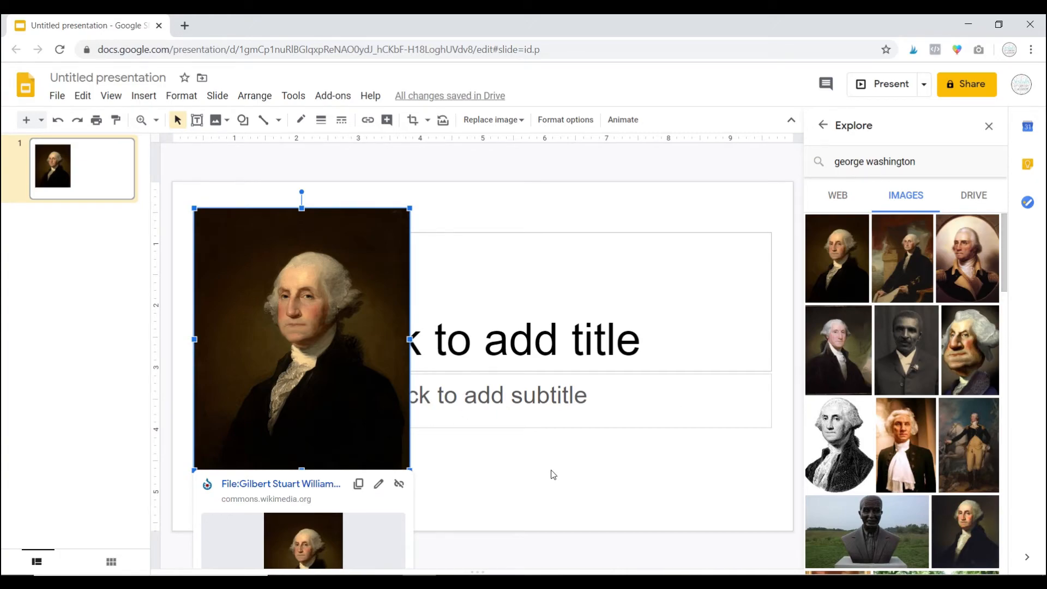
pyautogui.moveTo(608, 445)
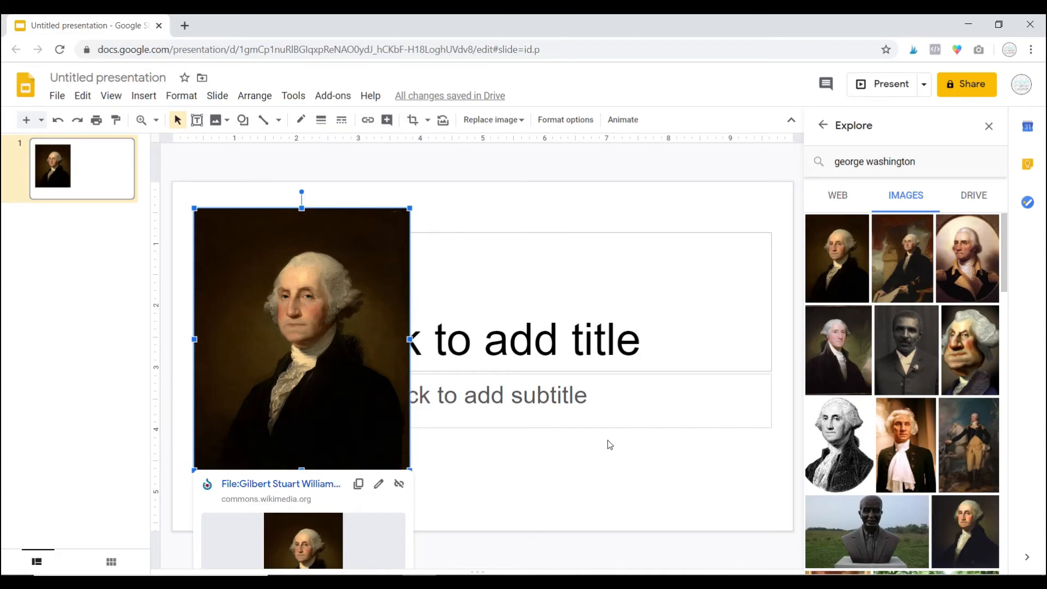